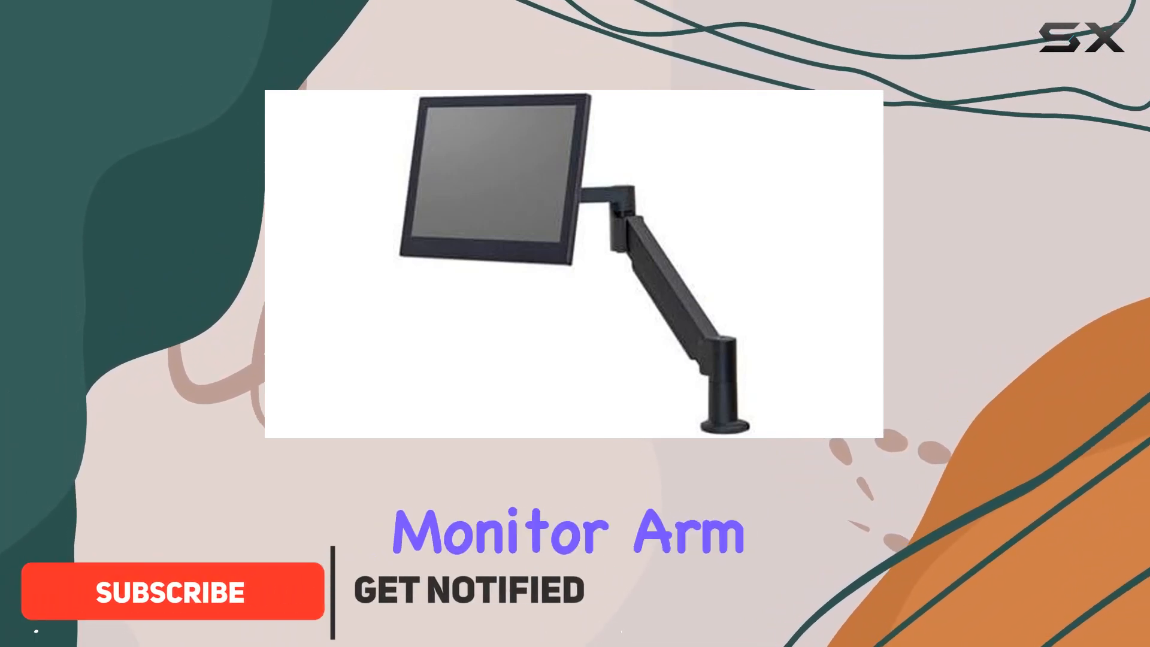
{"action": "left_click", "coordinate": [173, 592]}
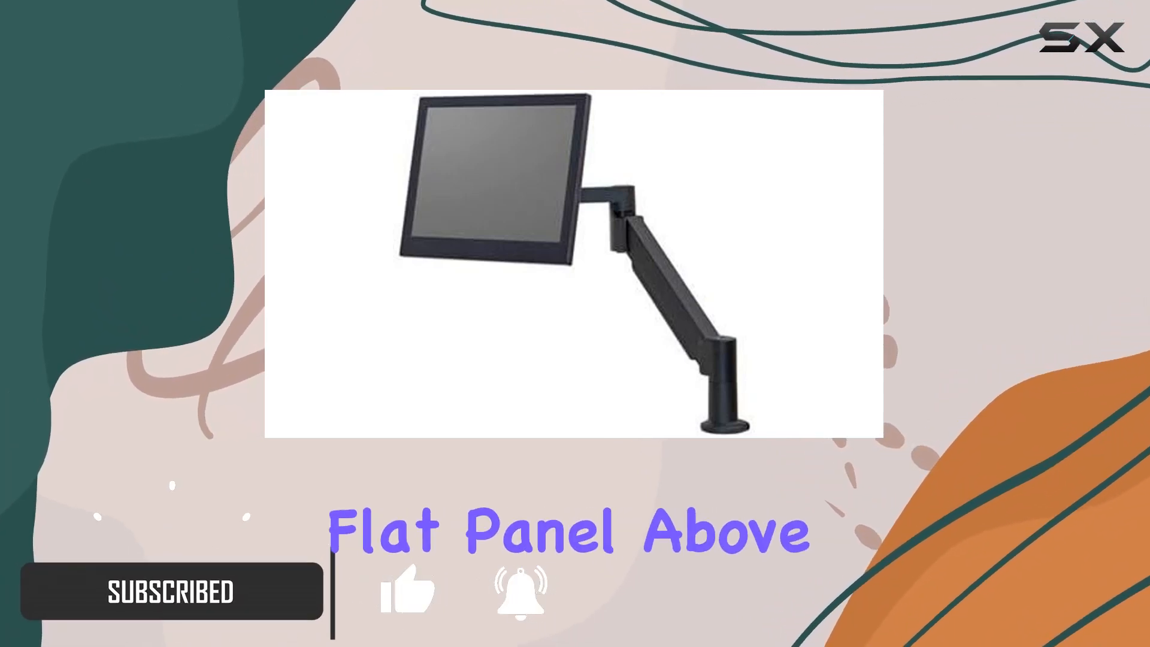